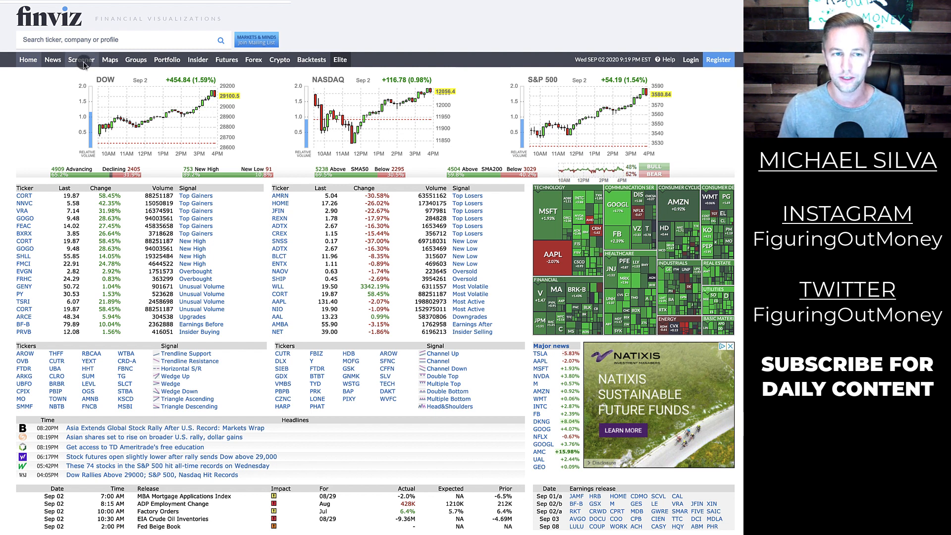
- Show the screener with all filter categories listed together
click(80, 60)
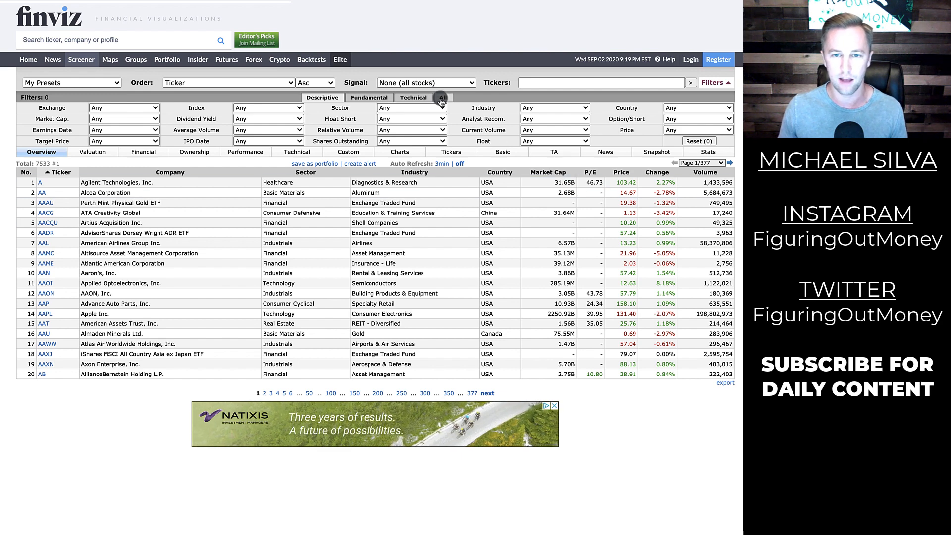
click(443, 97)
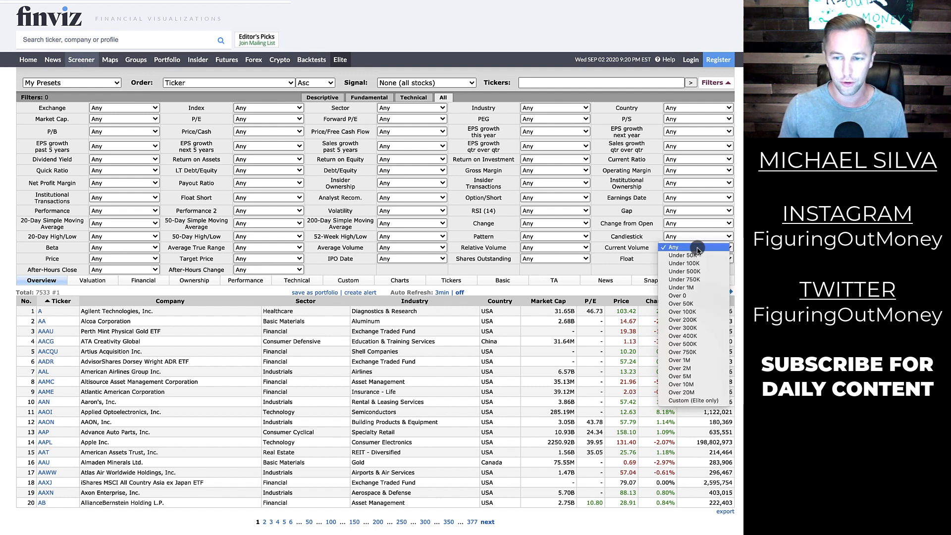
mouse_move(682, 360)
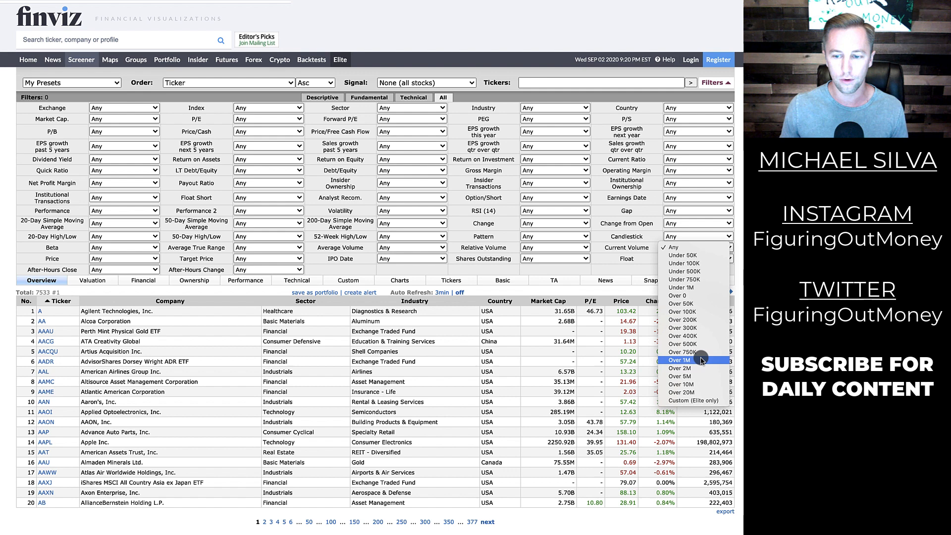
- Set Current Volume to Over 1M, leaving 1,549 stocks
click(679, 359)
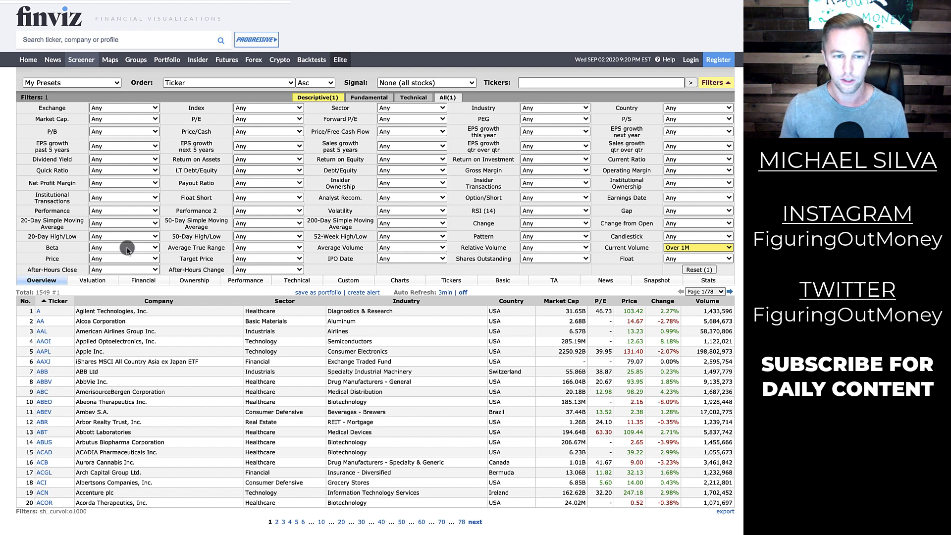
- Set Beta to Over 1, cutting the results to 732 stocks
click(124, 236)
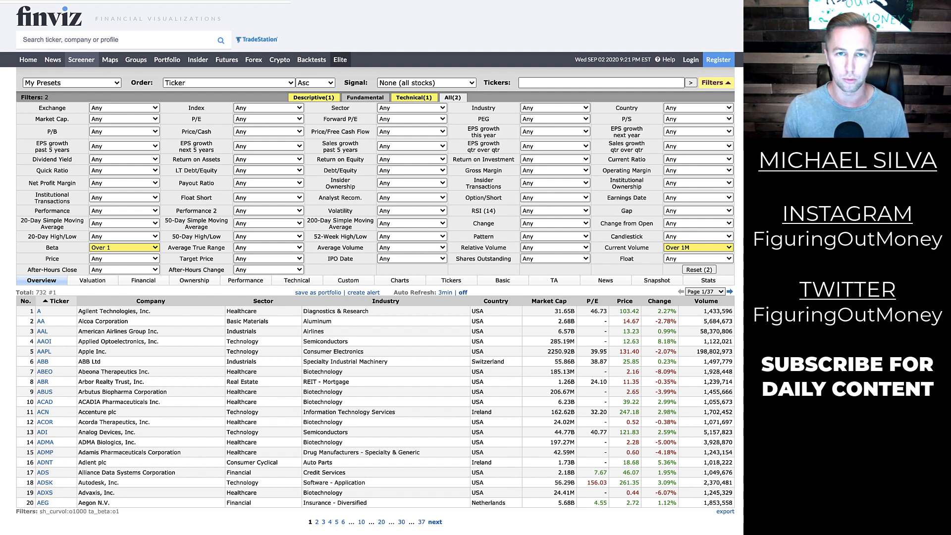
mouse_move(345, 244)
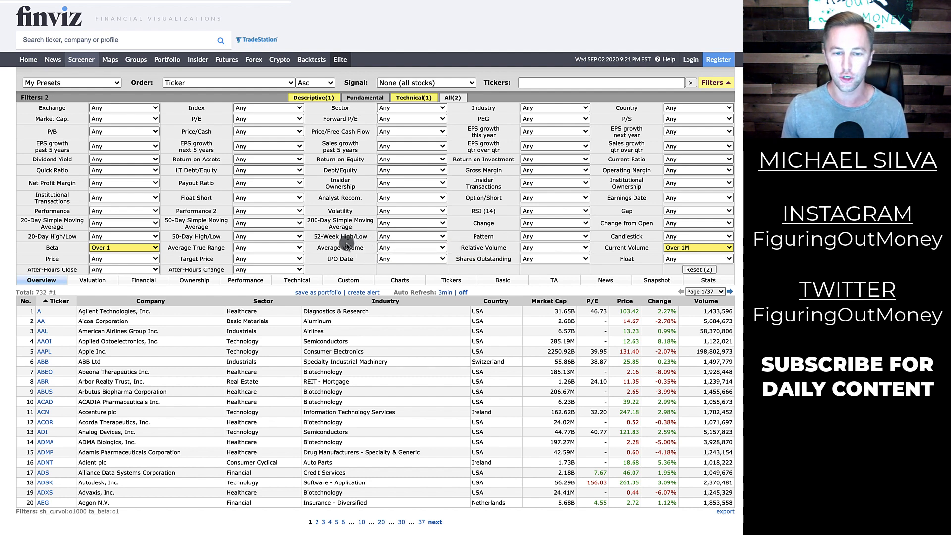
mouse_move(339, 235)
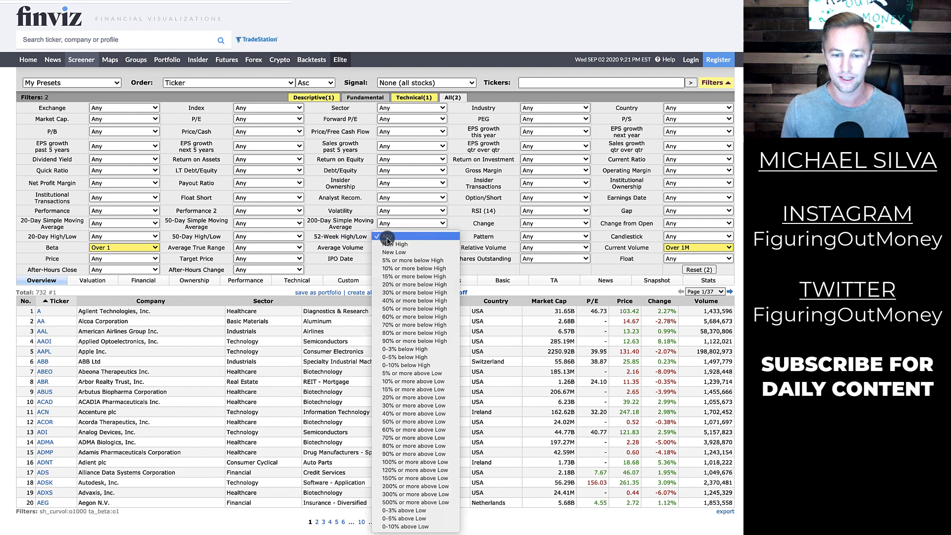
mouse_move(412, 422)
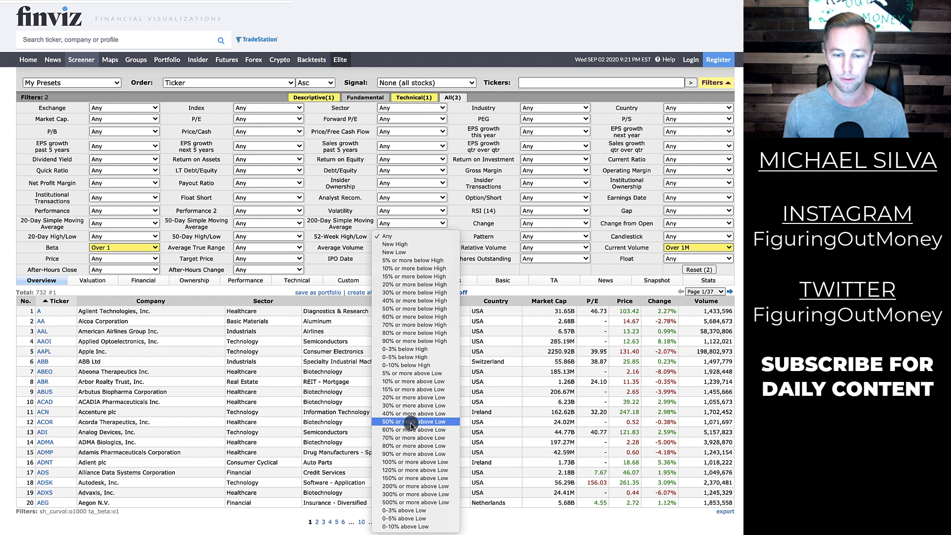
mouse_move(416, 437)
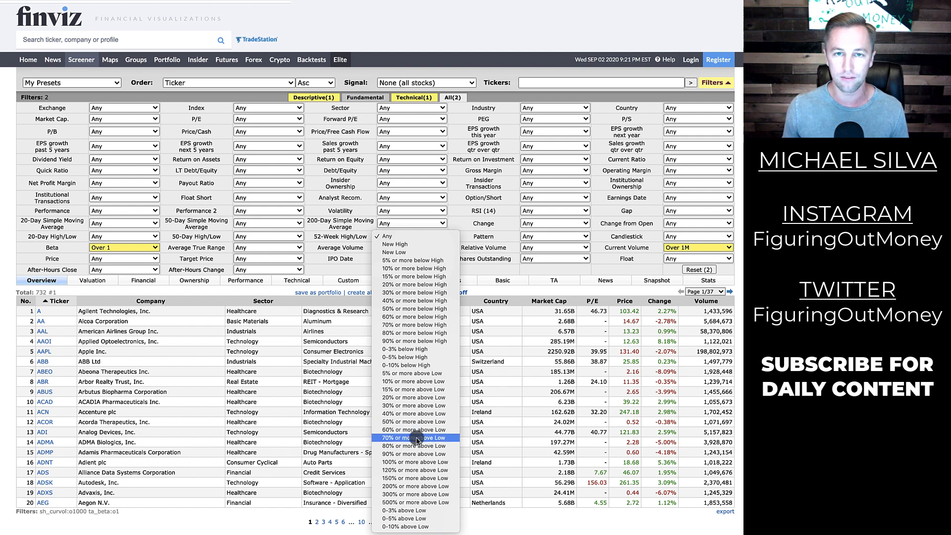
- Set 52-Week High/Low to 70% or more above Low, leaving 537 stocks
click(415, 437)
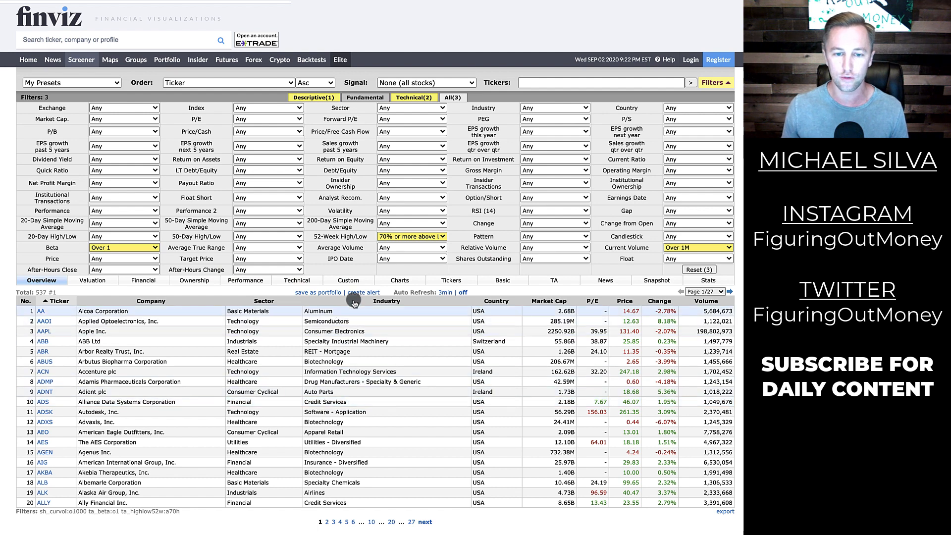
mouse_move(340, 235)
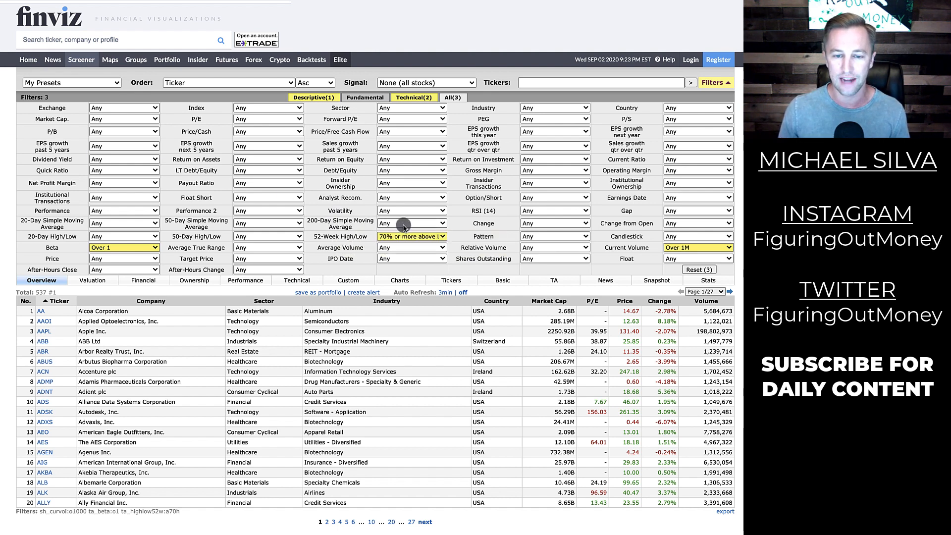
- Set the 200-Day SMA filter to SMA200 below SMA50, leaving 293 stocks
click(411, 223)
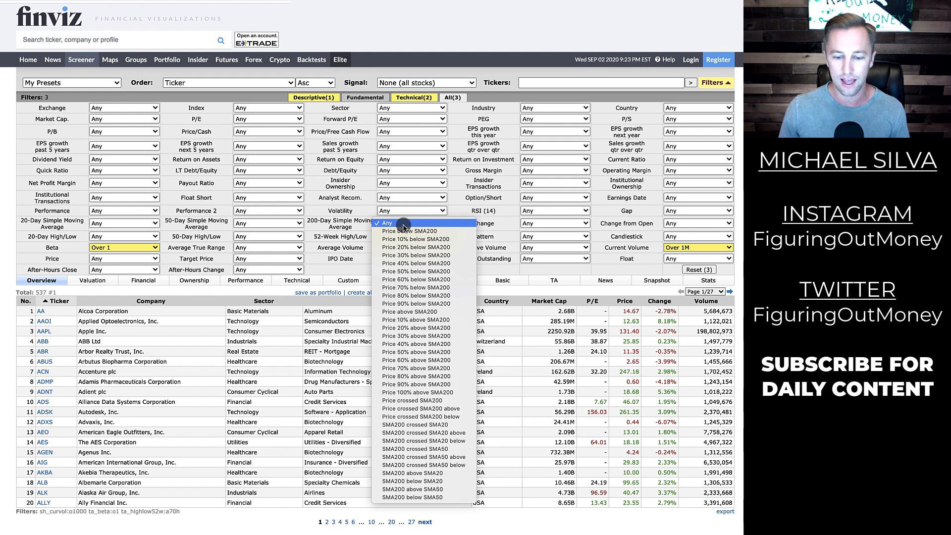
mouse_move(412, 498)
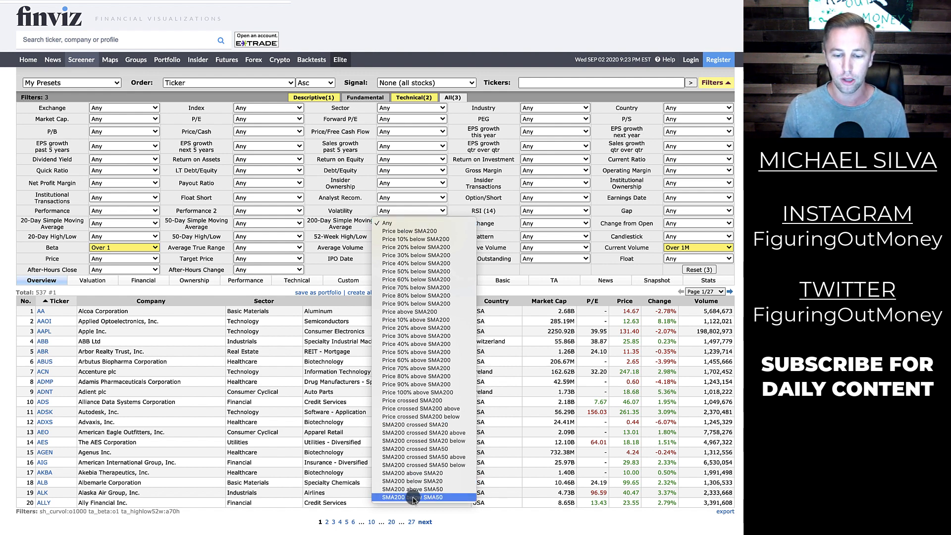
click(412, 497)
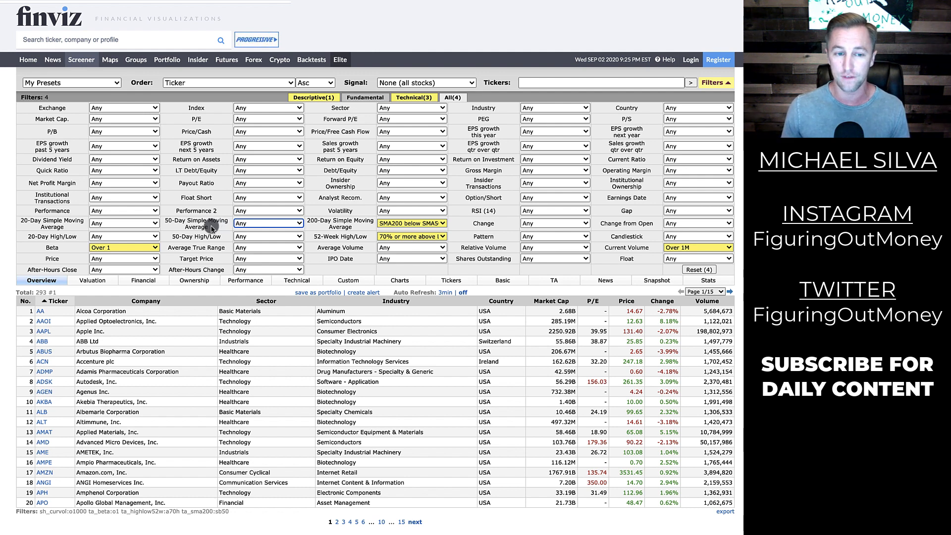
- Set the 50-Day SMA filter to Price above SMA50, leaving 219 stocks
click(269, 223)
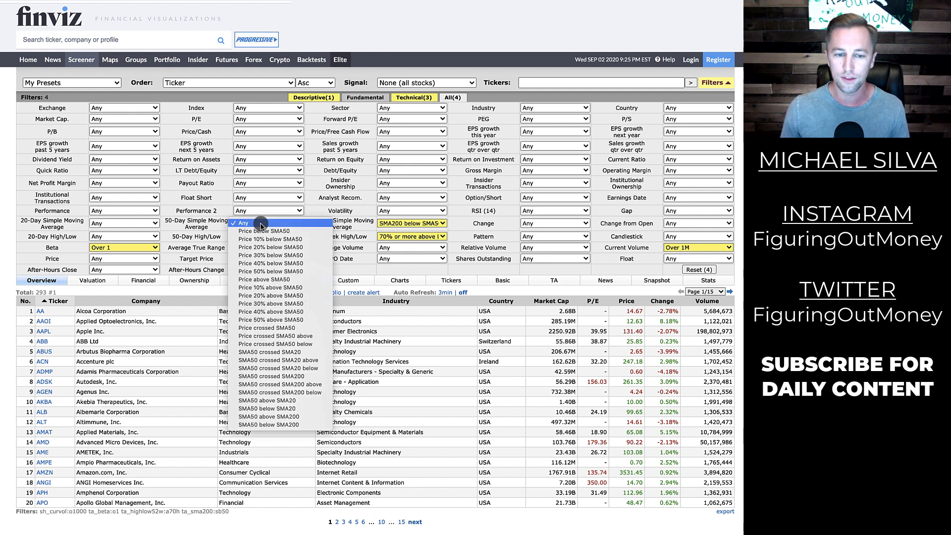
mouse_move(268, 279)
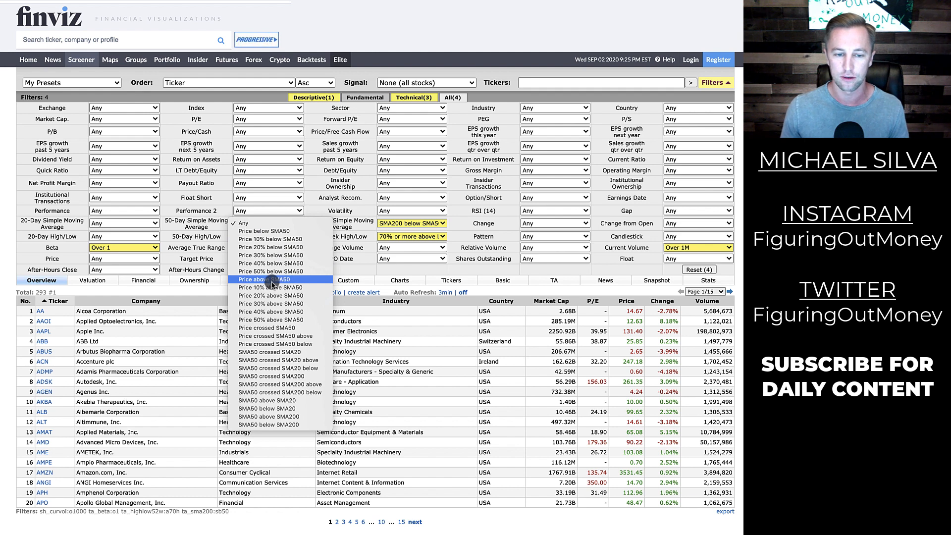
click(270, 279)
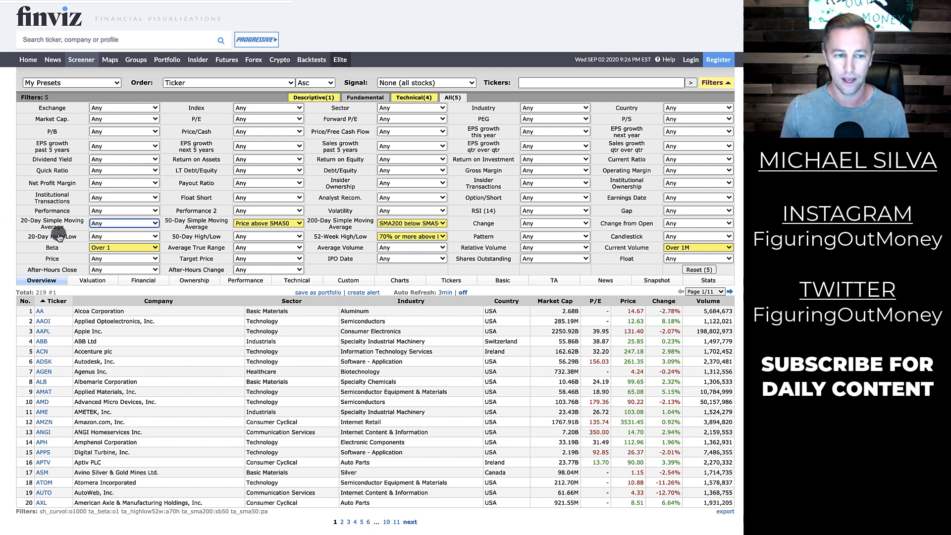
- Set the 20-Day SMA filter to SMA20 above SMA50, leaving 214 stocks
click(124, 223)
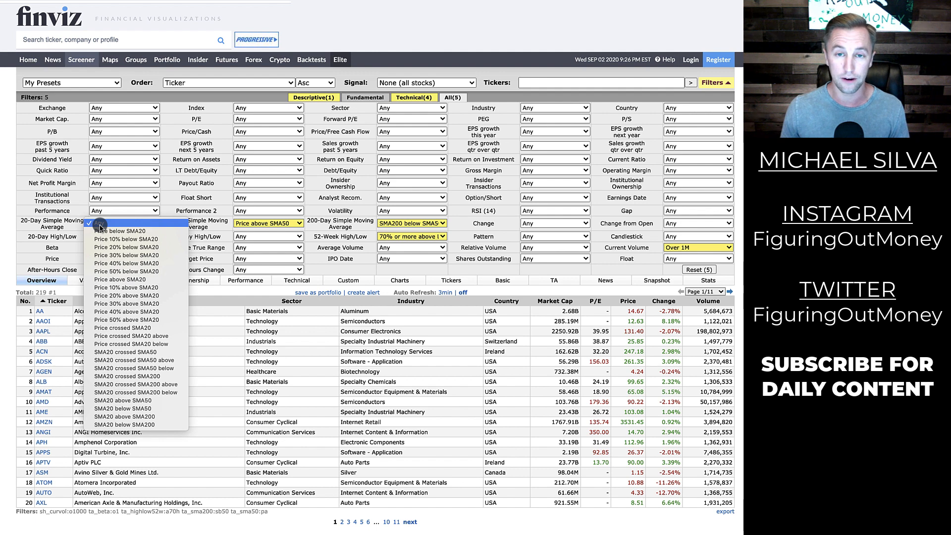
mouse_move(122, 401)
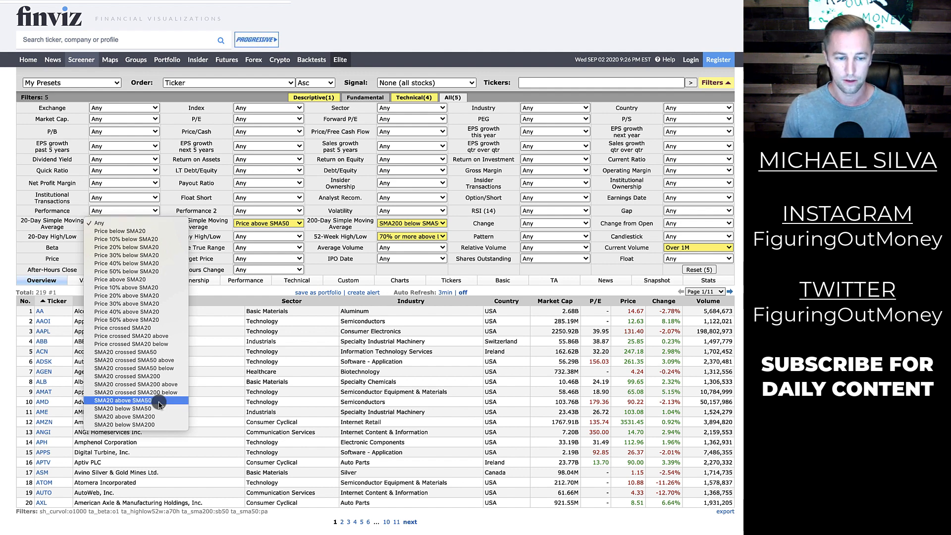
click(122, 401)
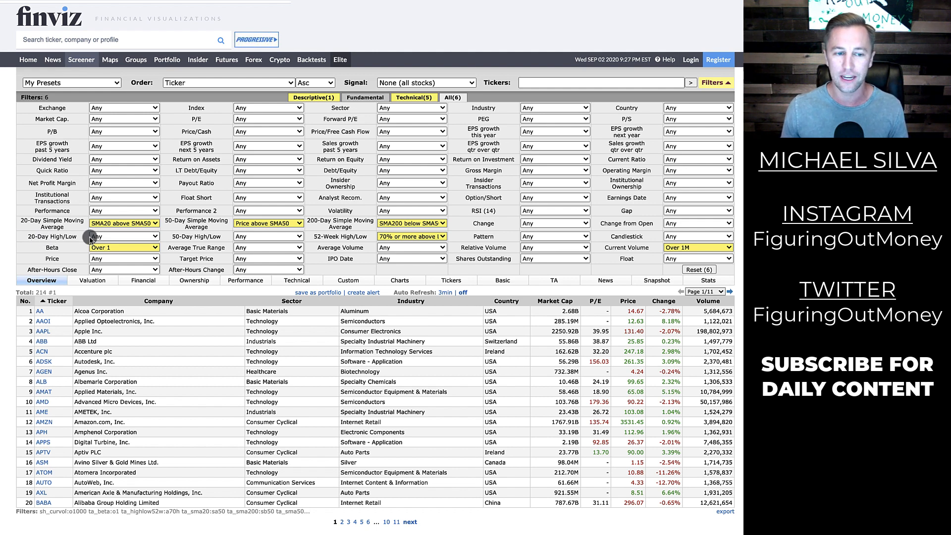
mouse_move(54, 235)
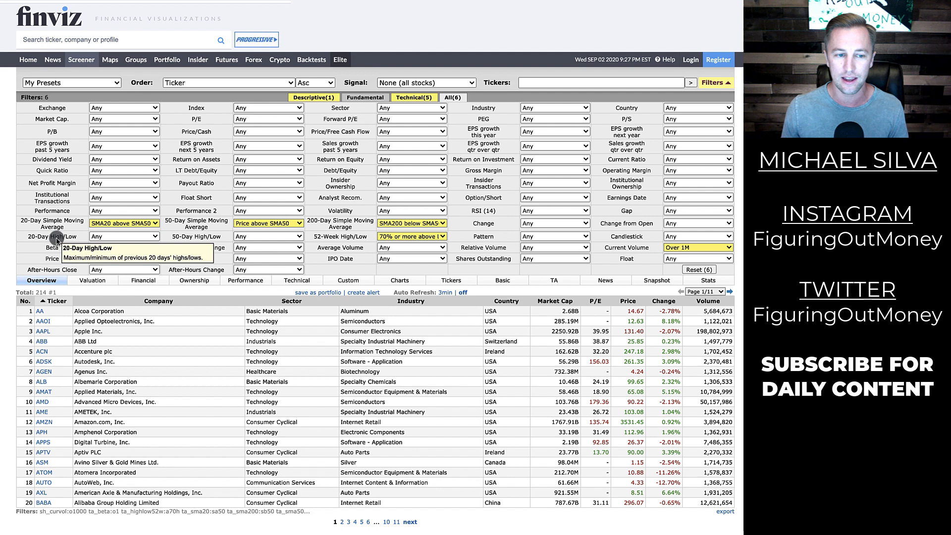
- Set 20-Day High/Low to 5% or more below High, leaving 80 stocks
click(124, 236)
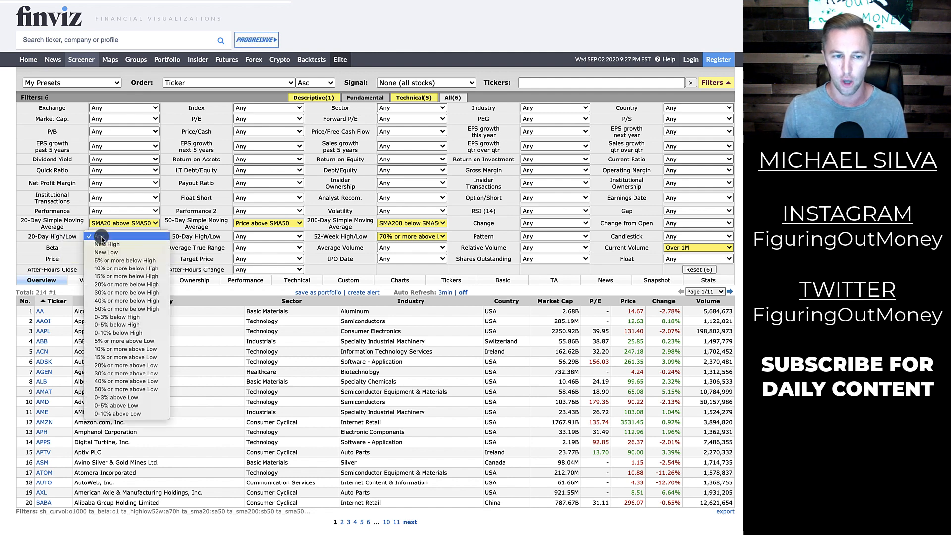
mouse_move(120, 260)
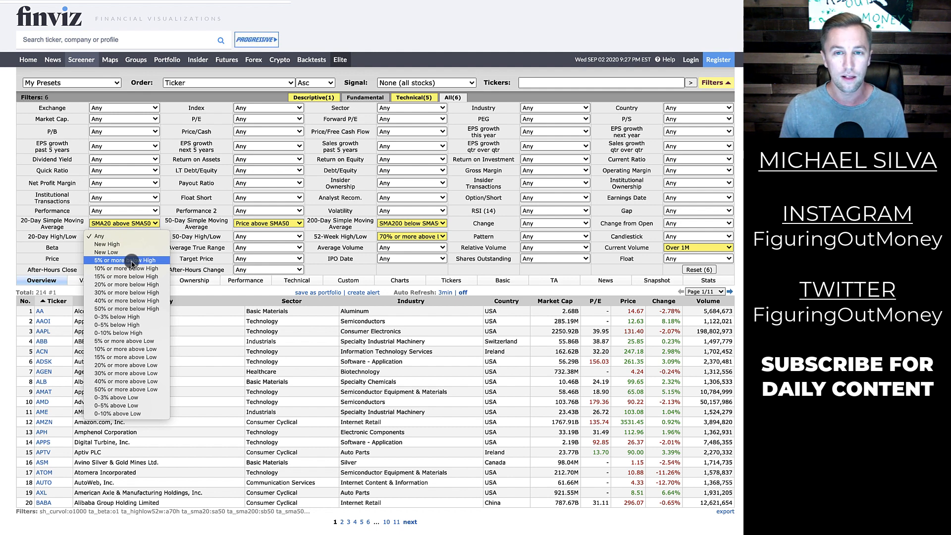
click(123, 260)
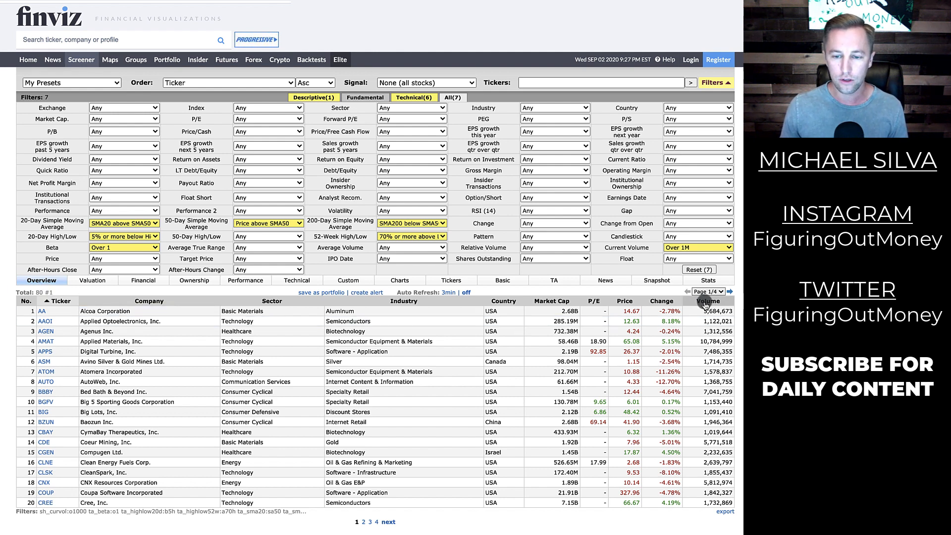
- Sort the 80 results by Volume descending, with Tesla first
click(708, 301)
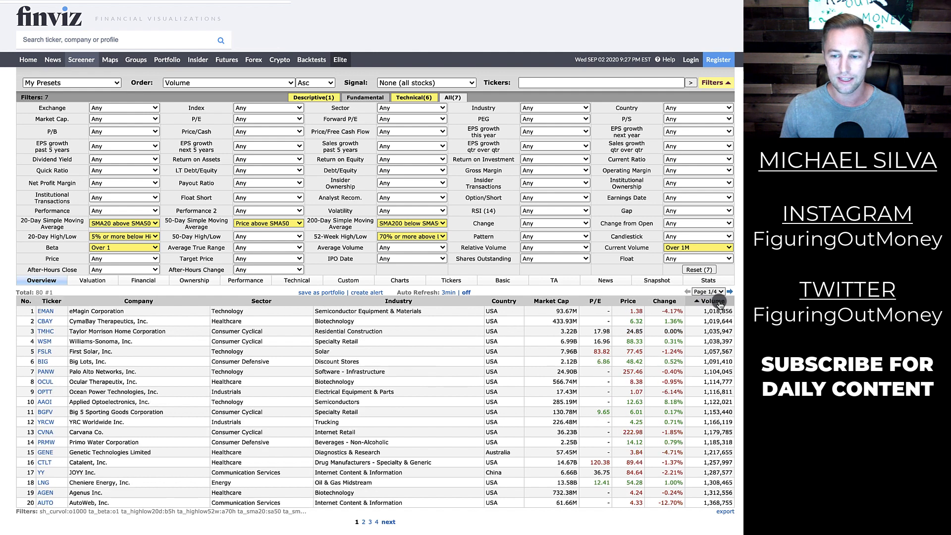
click(712, 301)
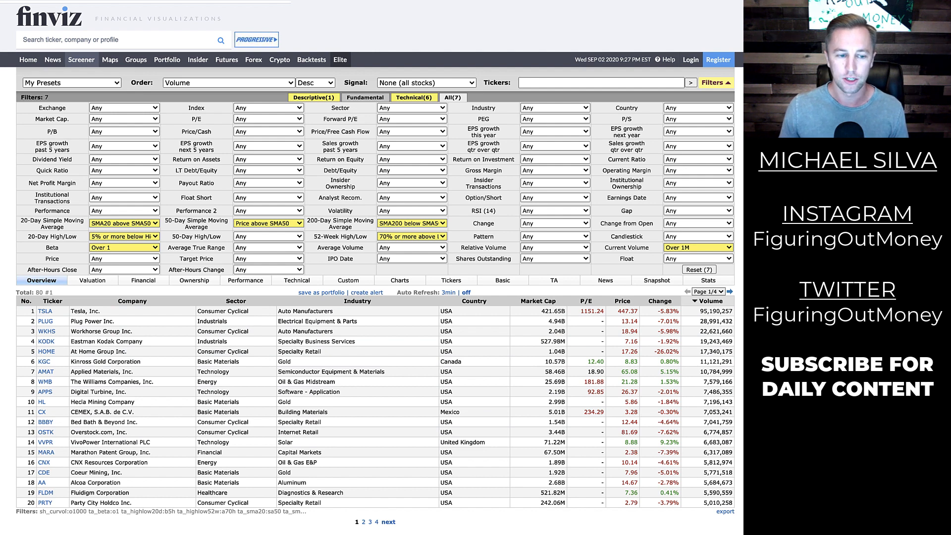
mouse_move(44, 310)
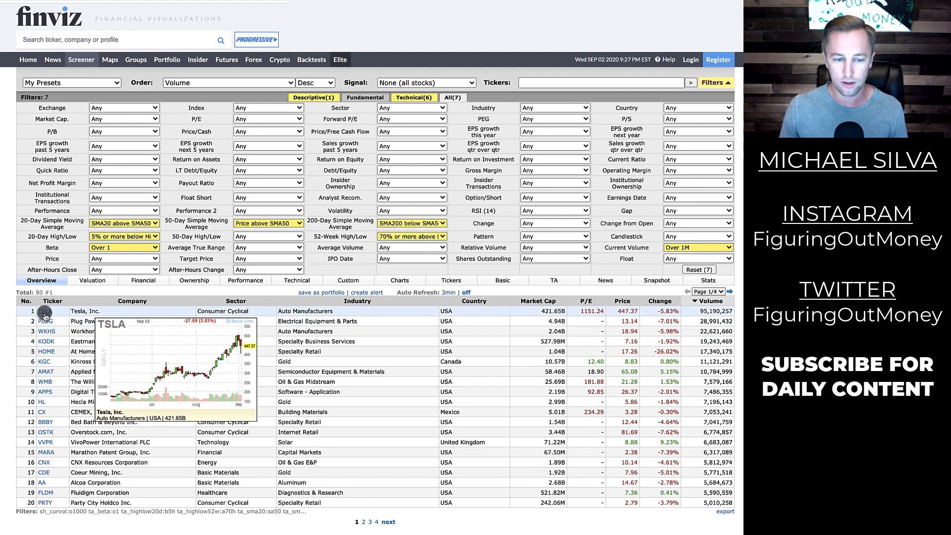
mouse_move(48, 331)
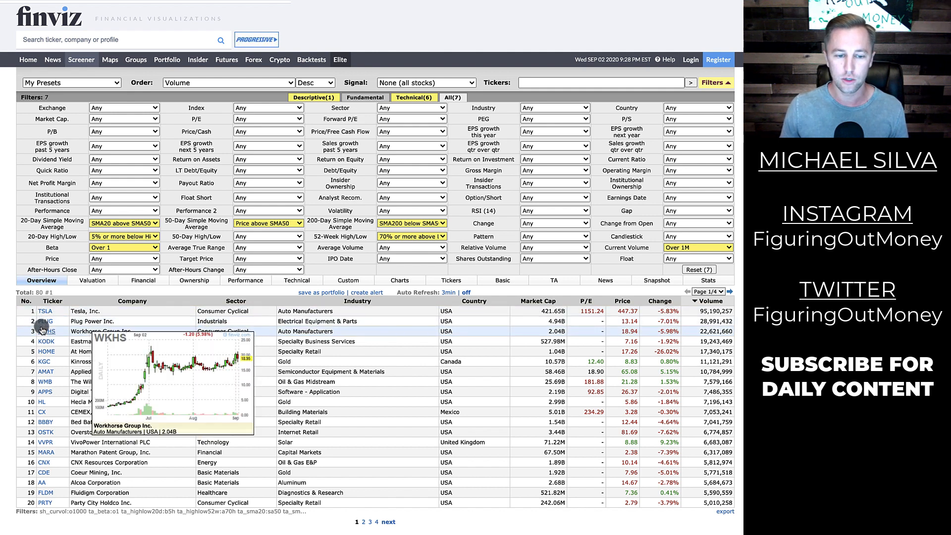
mouse_move(46, 341)
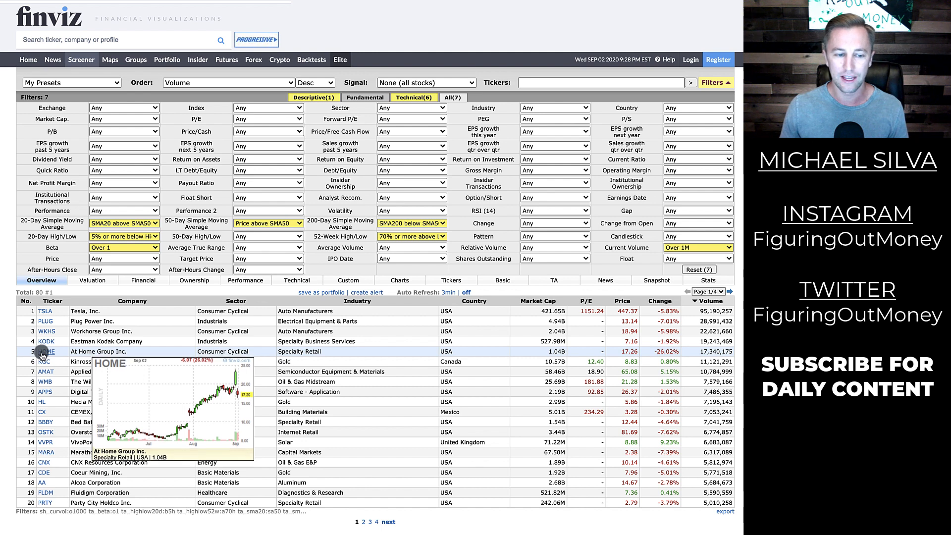
mouse_move(43, 361)
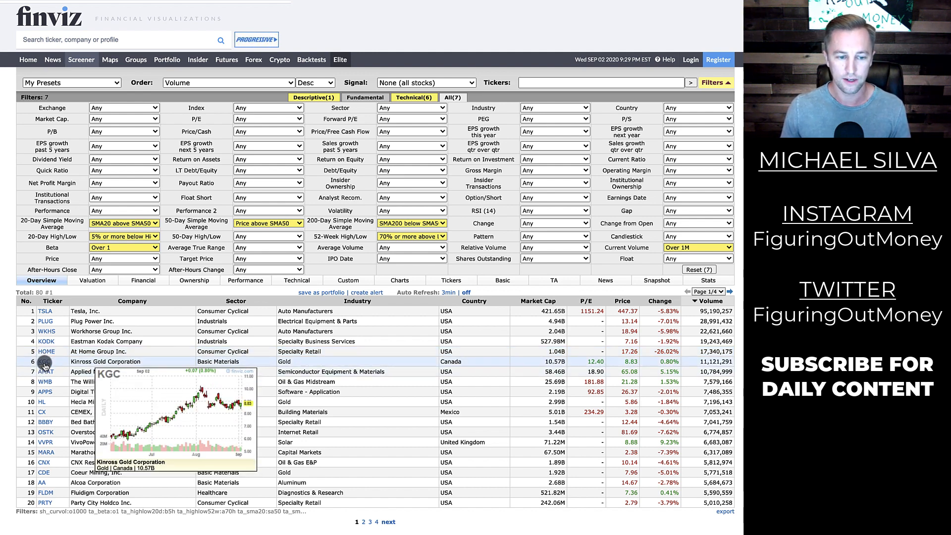
mouse_move(44, 362)
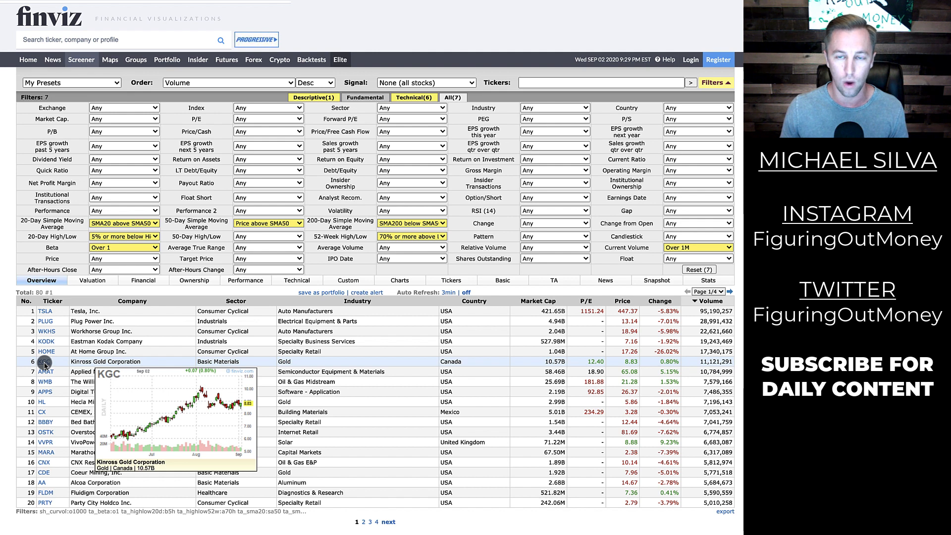
- Begin the pen annotation pointing to KGC's 200-day moving average
click(46, 360)
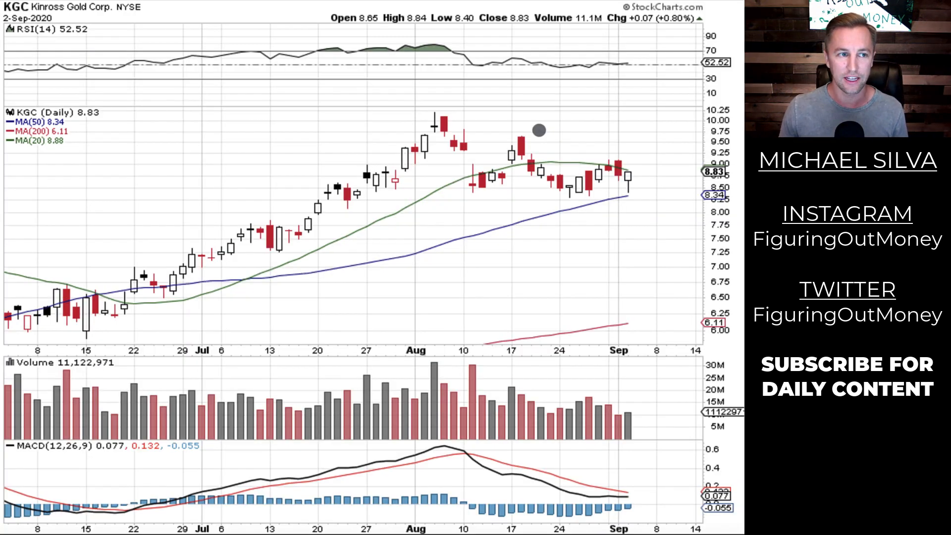
mouse_move(528, 179)
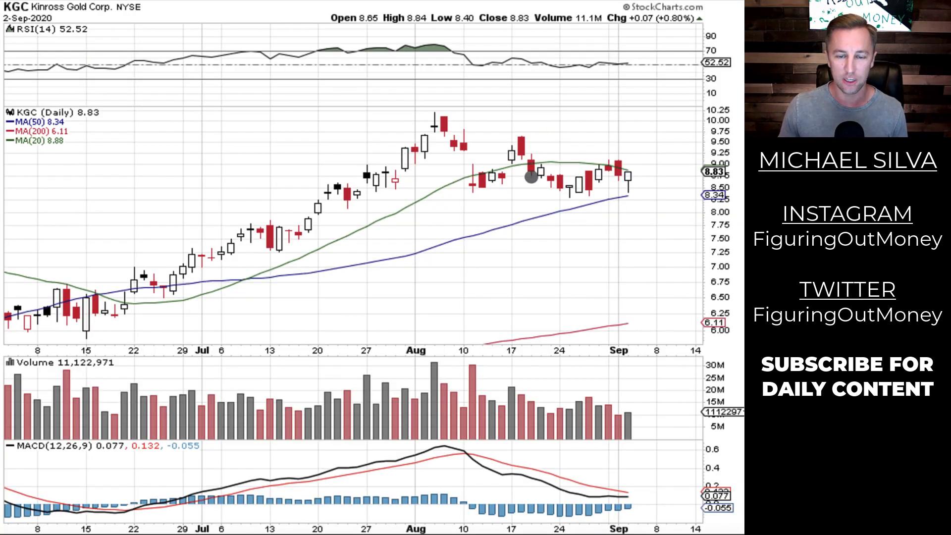
mouse_move(552, 259)
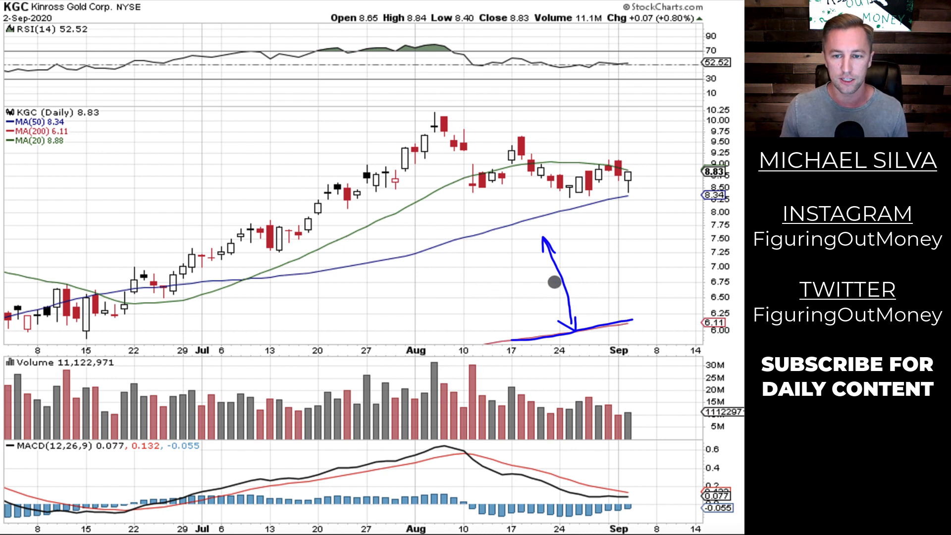
mouse_move(349, 232)
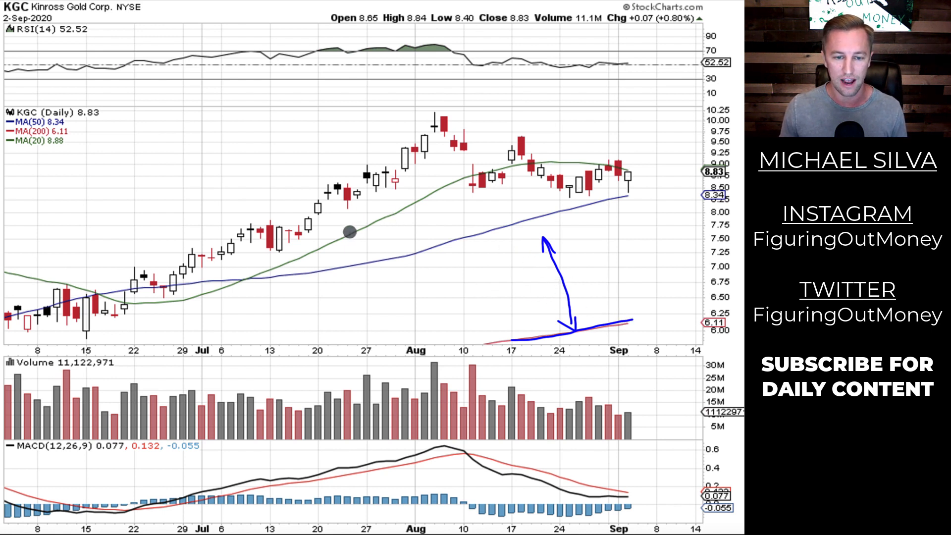
mouse_move(451, 128)
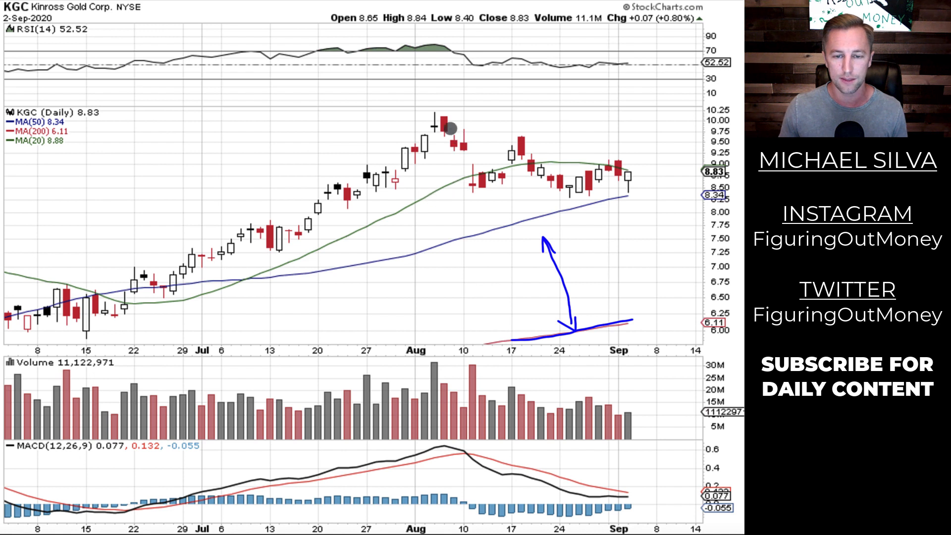
mouse_move(605, 178)
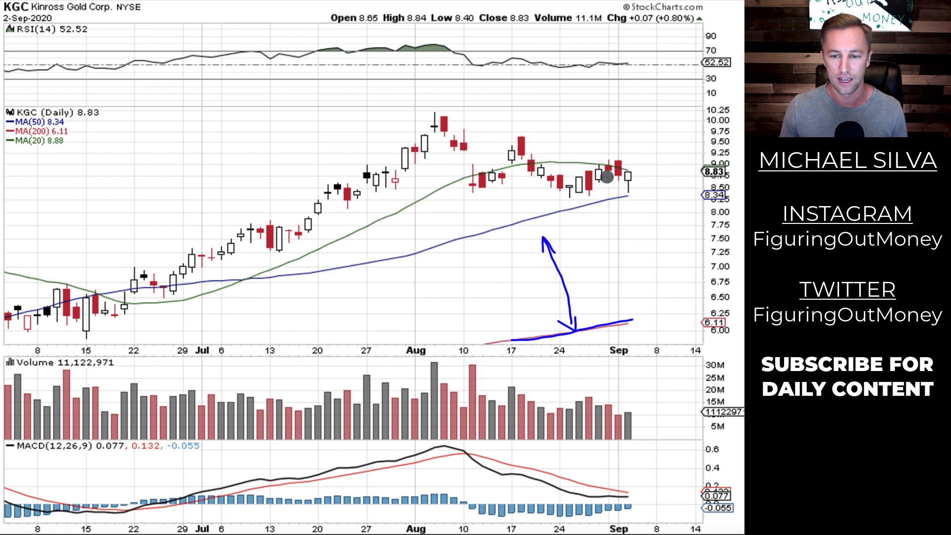
mouse_move(647, 181)
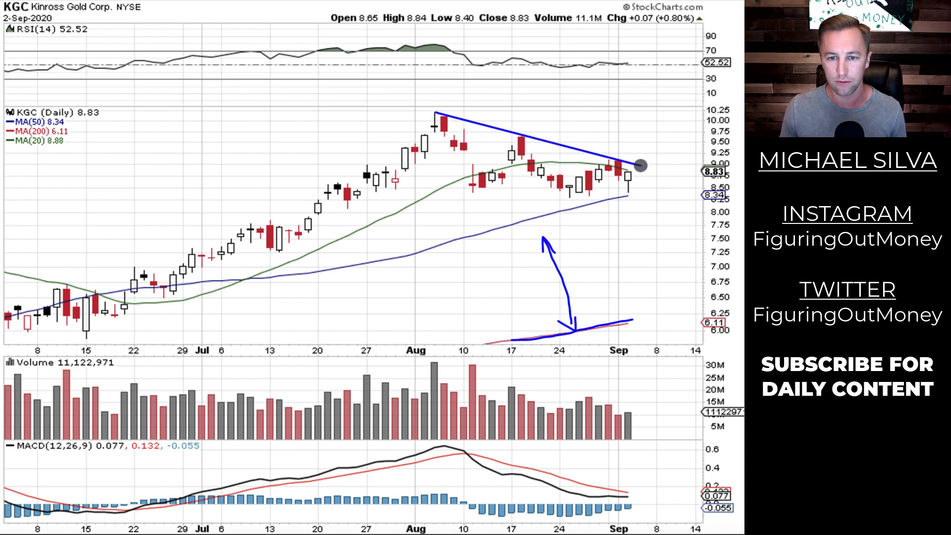
mouse_move(438, 125)
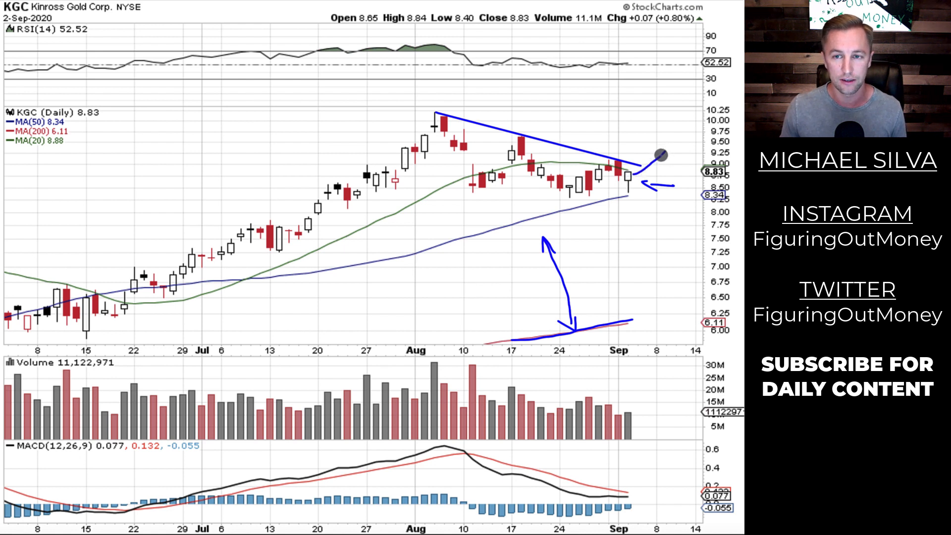
mouse_move(374, 192)
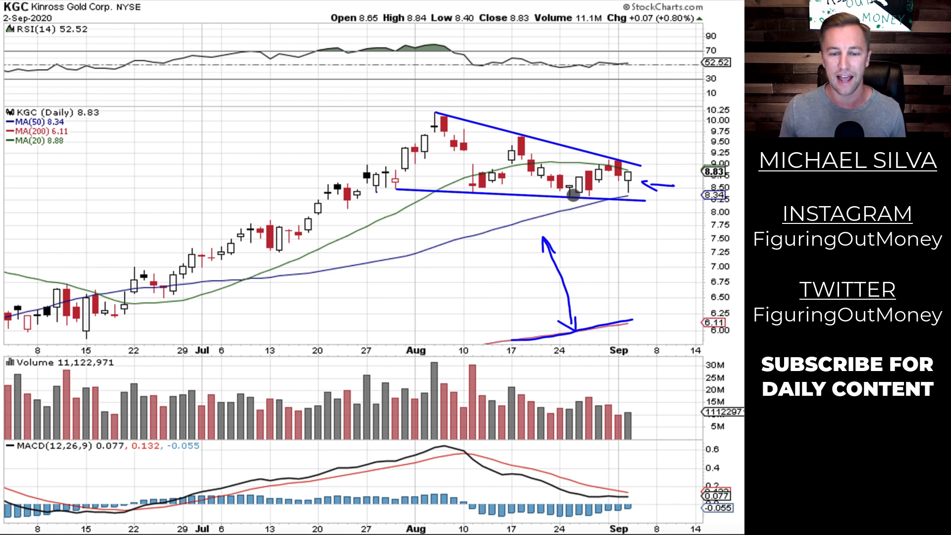
mouse_move(423, 166)
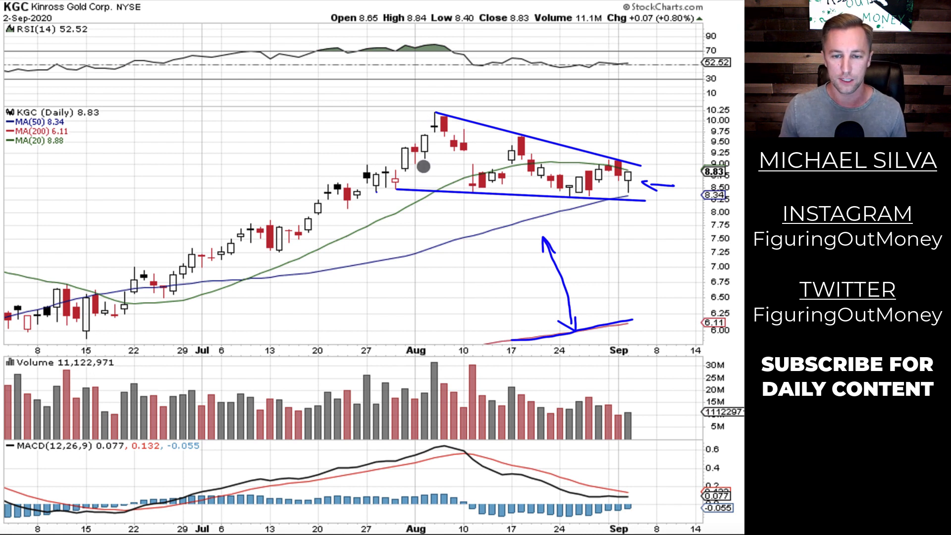
mouse_move(552, 161)
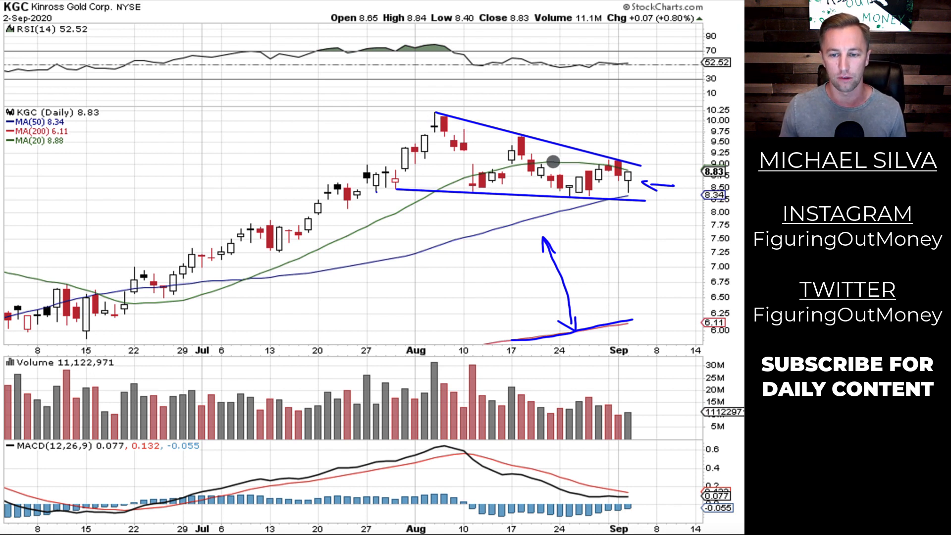
mouse_move(682, 231)
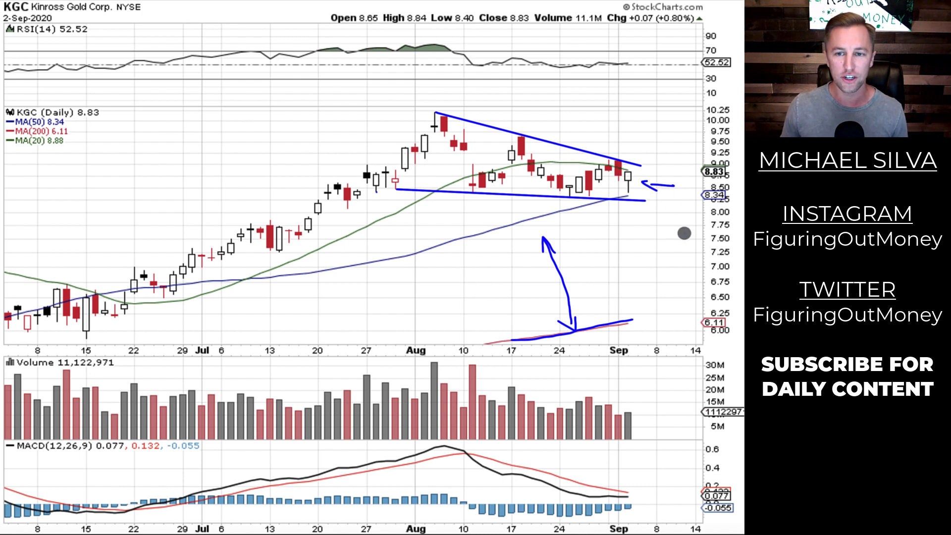
mouse_move(359, 244)
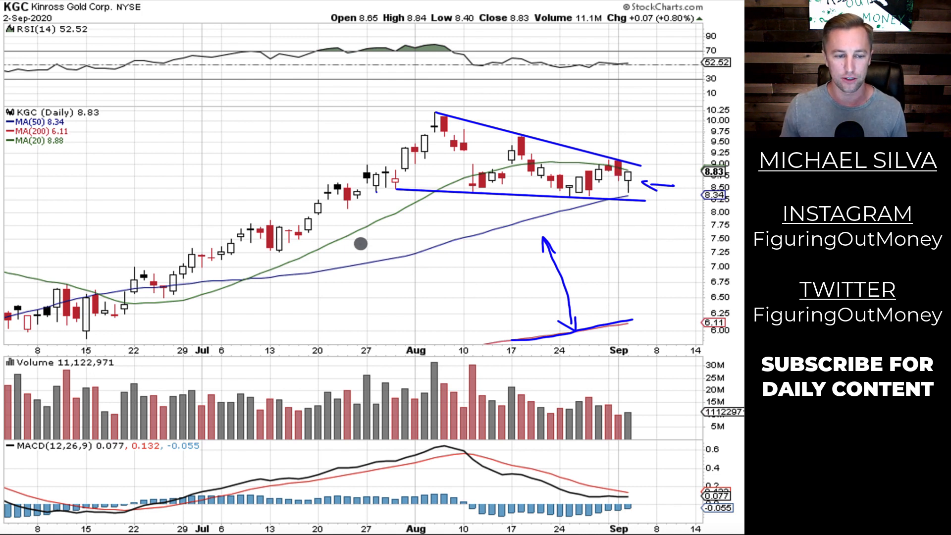
mouse_move(159, 294)
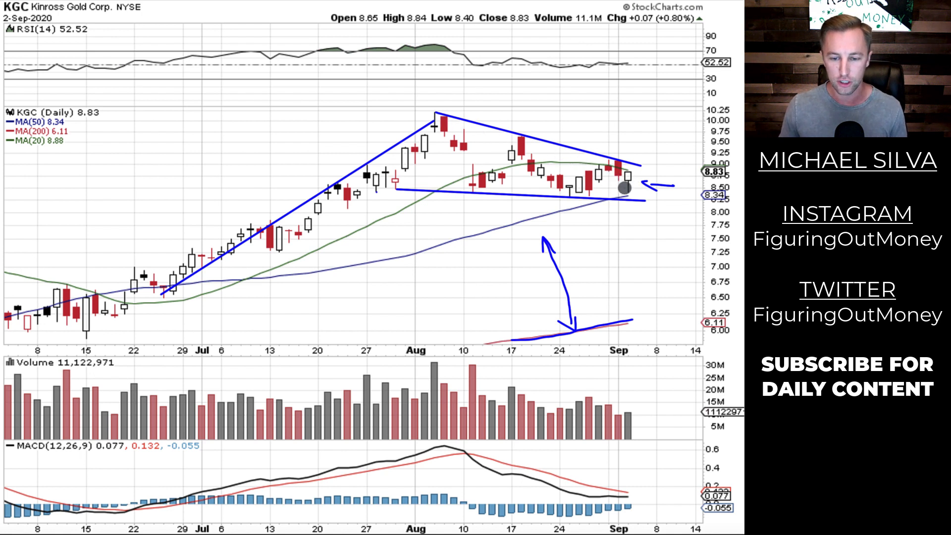
mouse_move(660, 165)
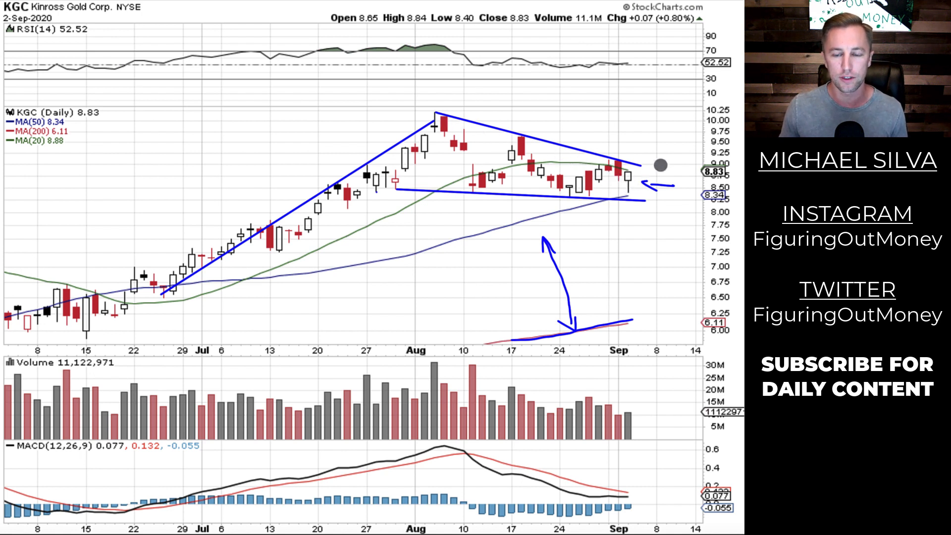
mouse_move(653, 179)
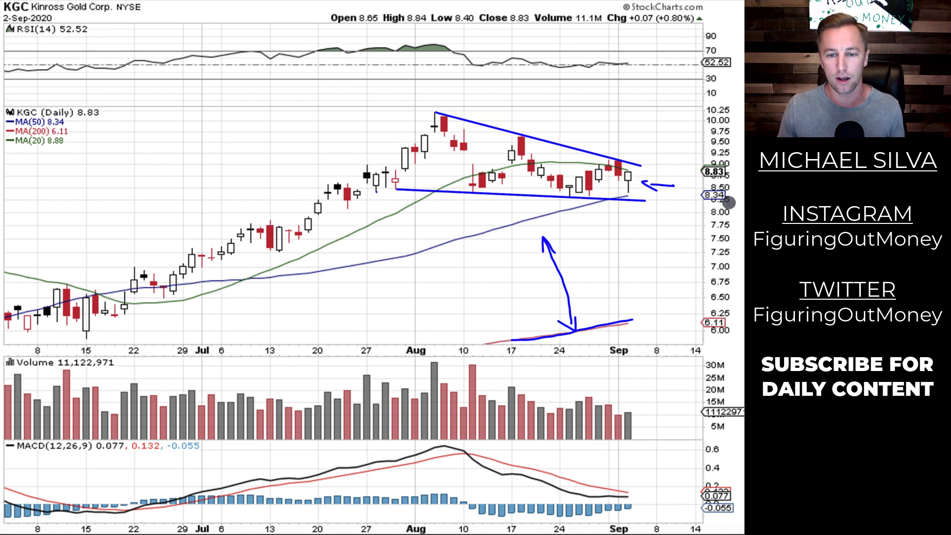
mouse_move(649, 179)
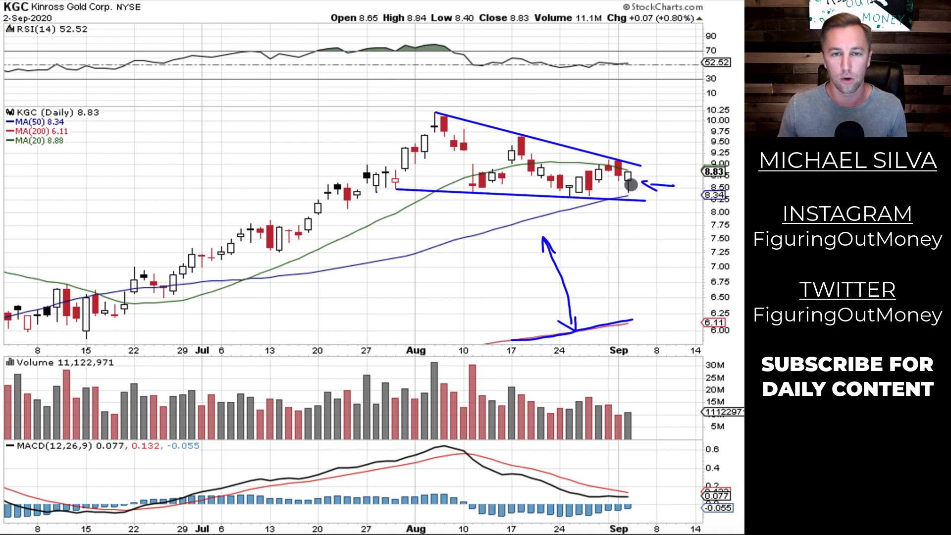
mouse_move(629, 193)
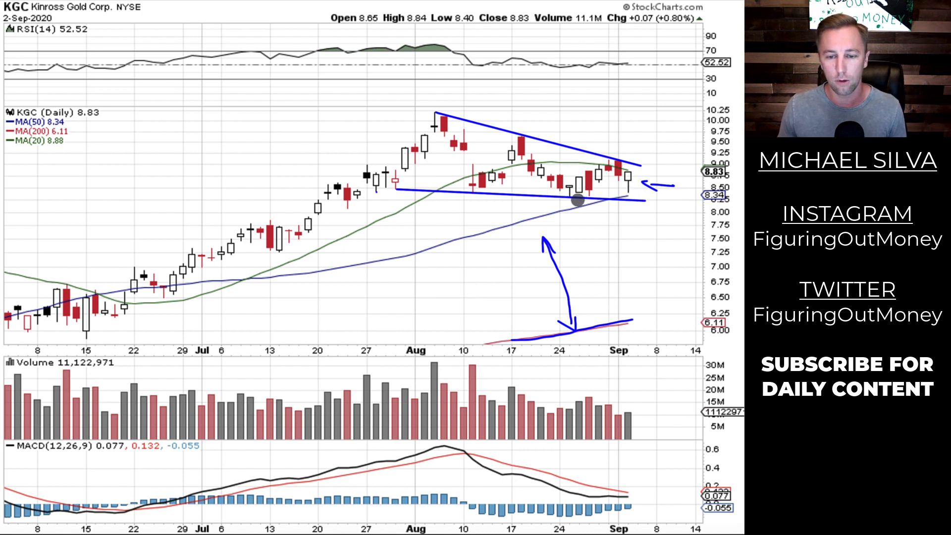
mouse_move(361, 211)
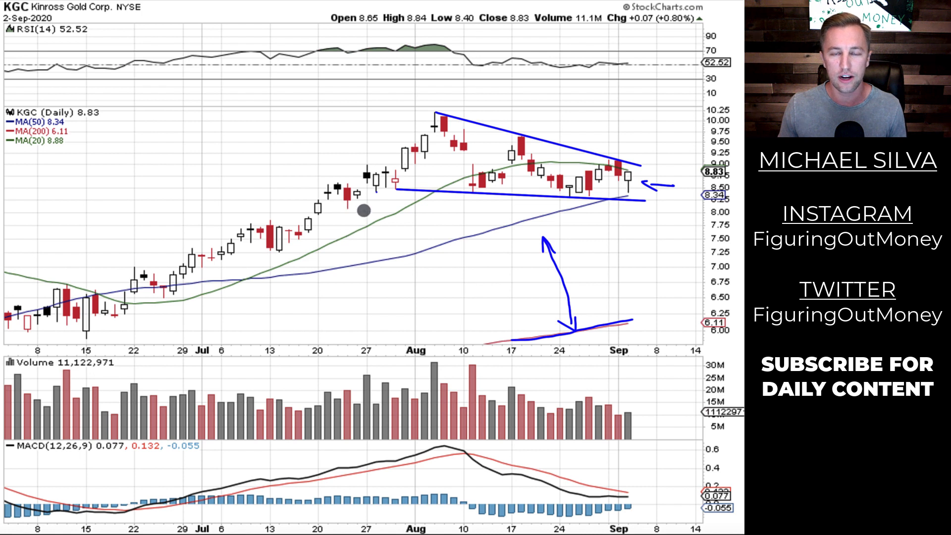
mouse_move(646, 214)
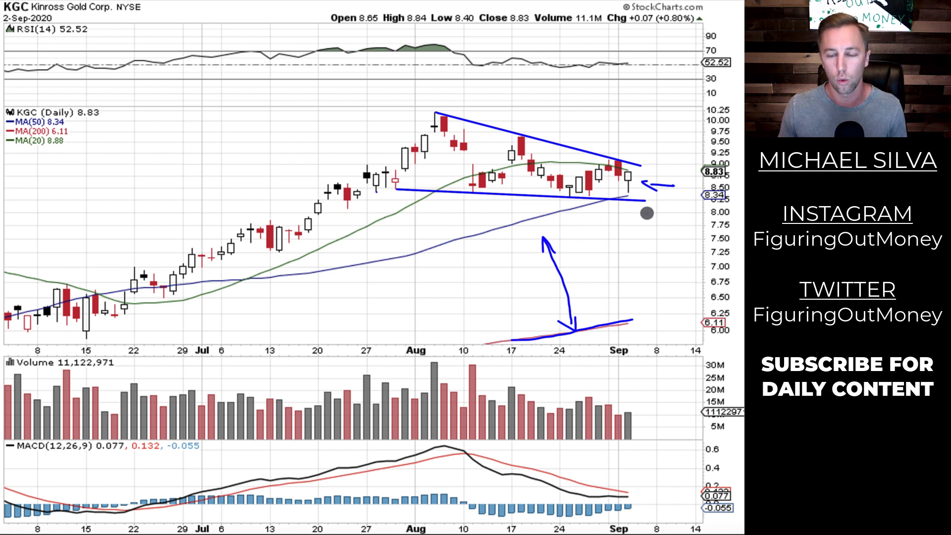
mouse_move(633, 209)
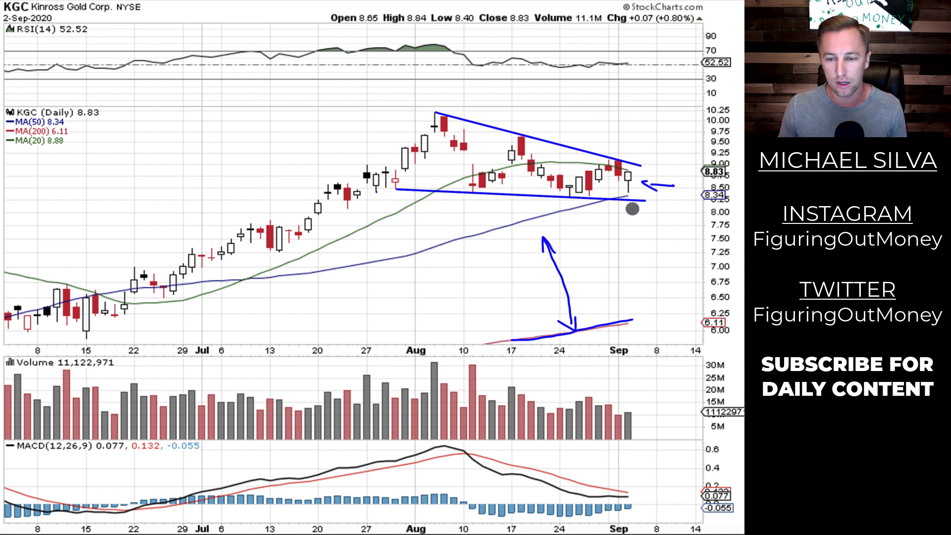